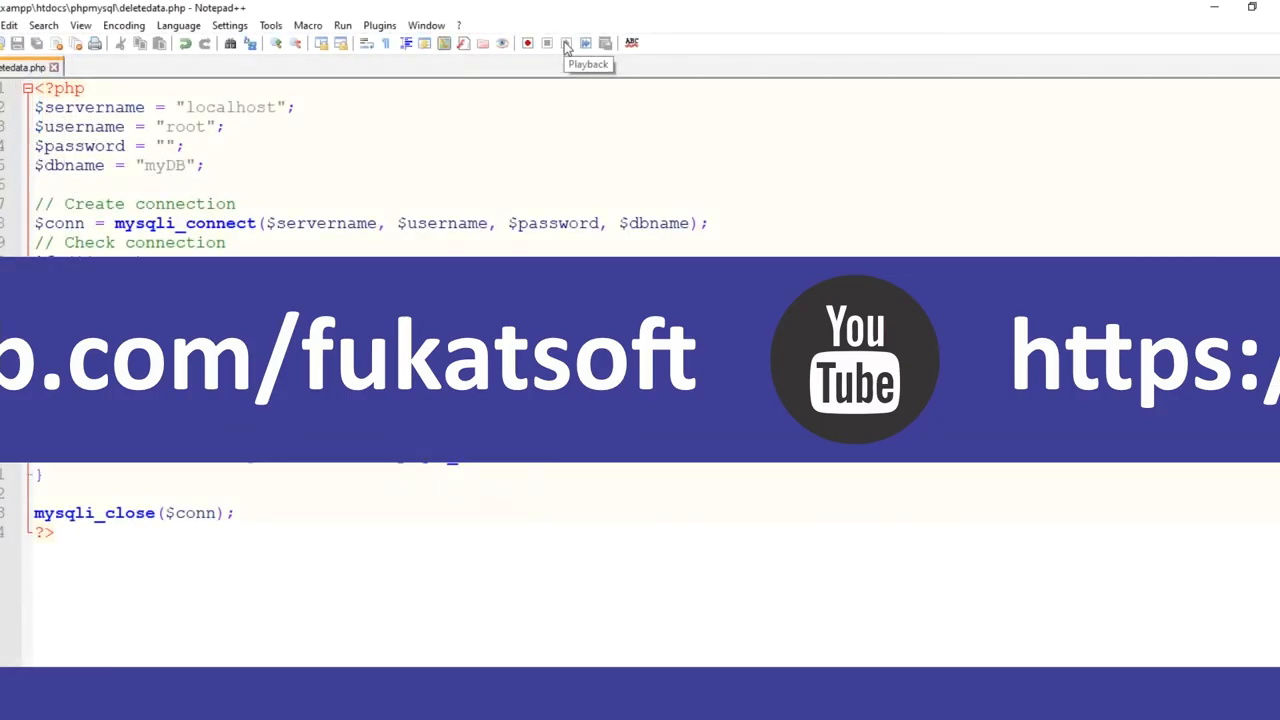
mouse_move(567, 43)
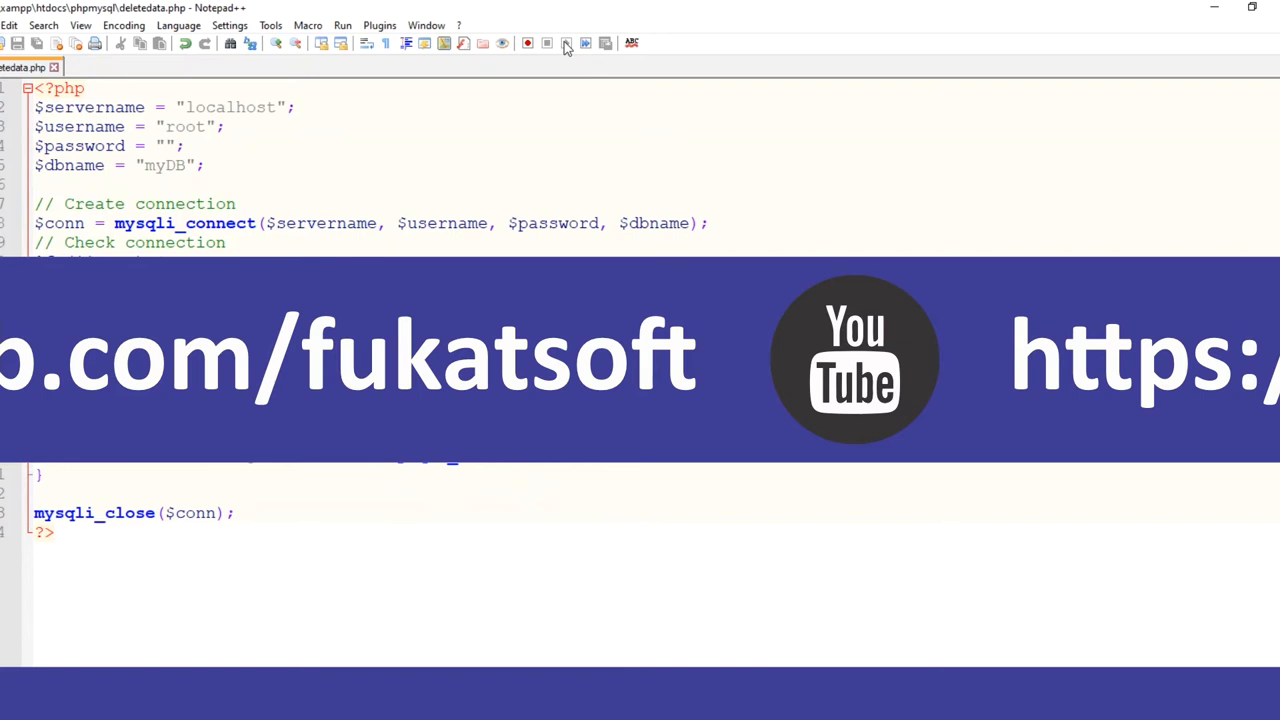
mouse_move(98, 143)
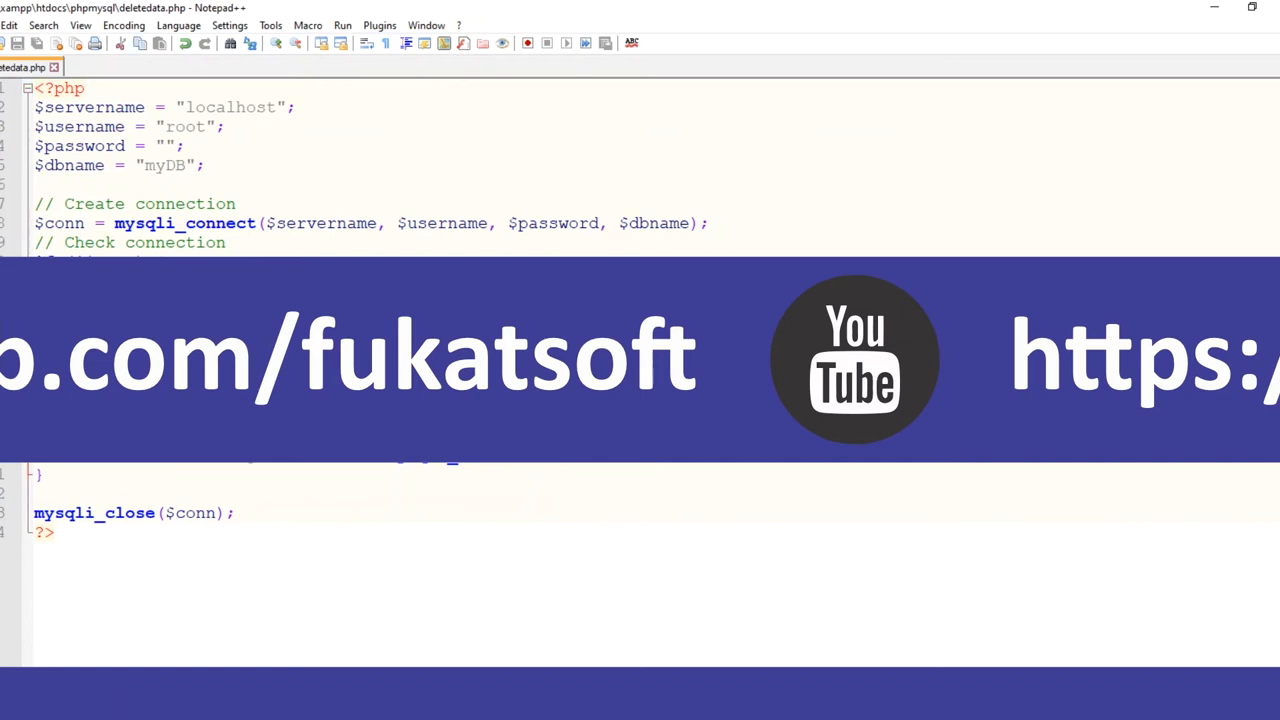
Launch deletedata.php in Chrome and point the address at localhost/phpmysql/deletedata.php
double_click(62, 223)
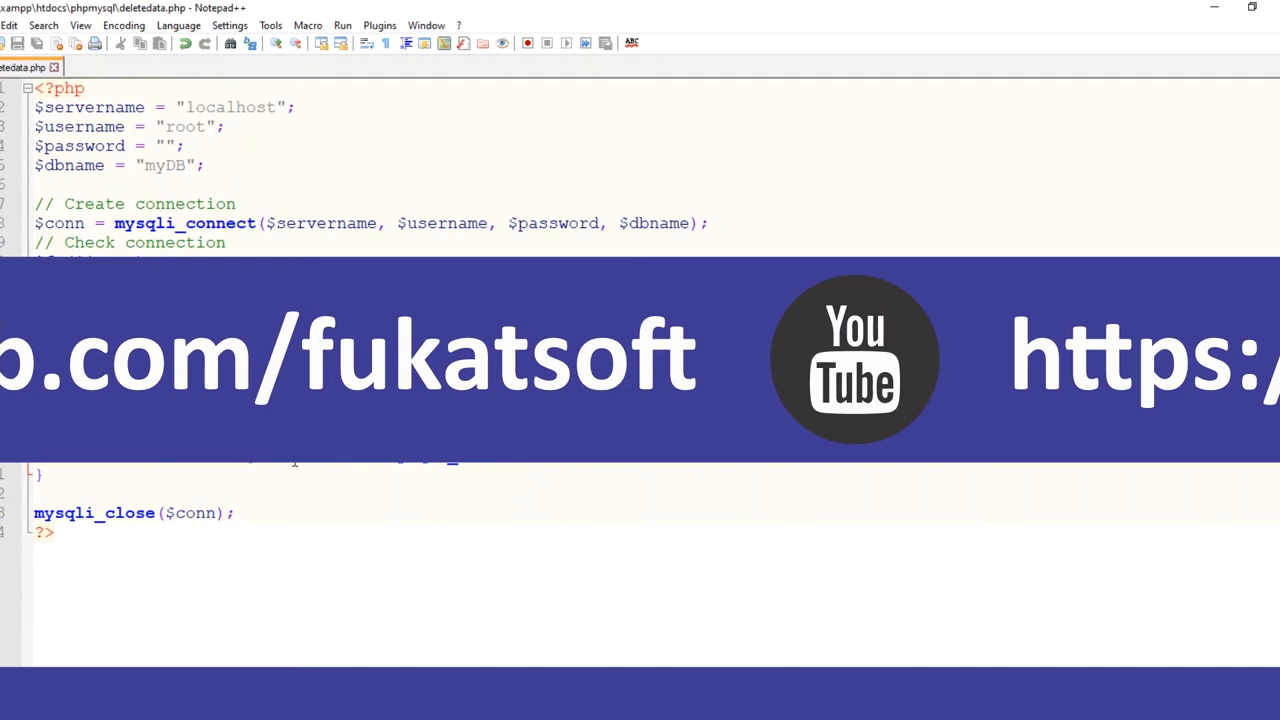
mouse_move(340, 18)
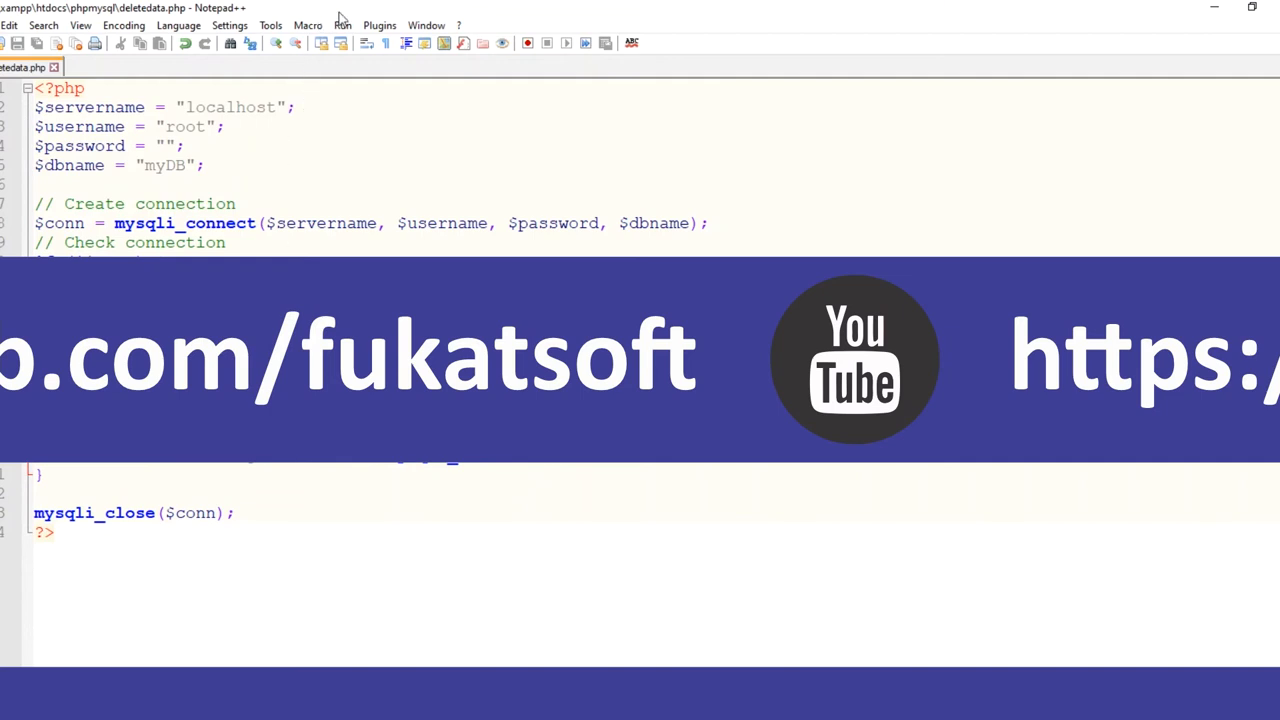
click(342, 25)
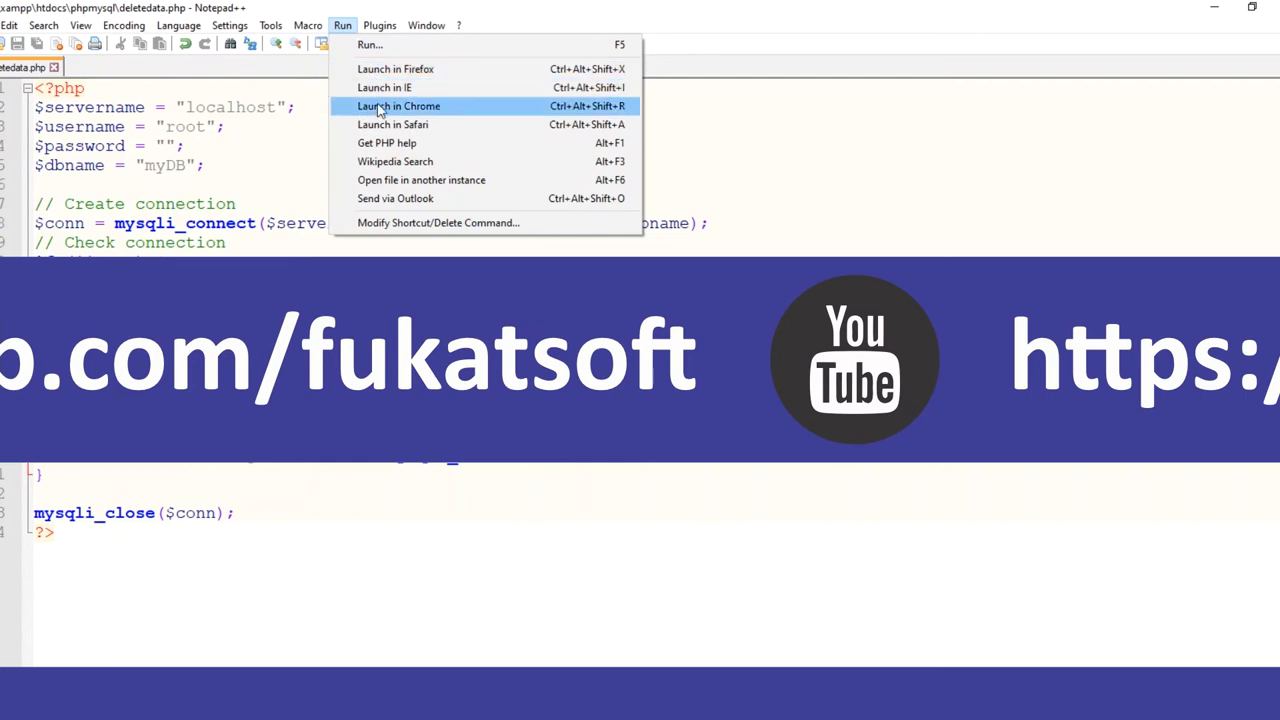
click(398, 106)
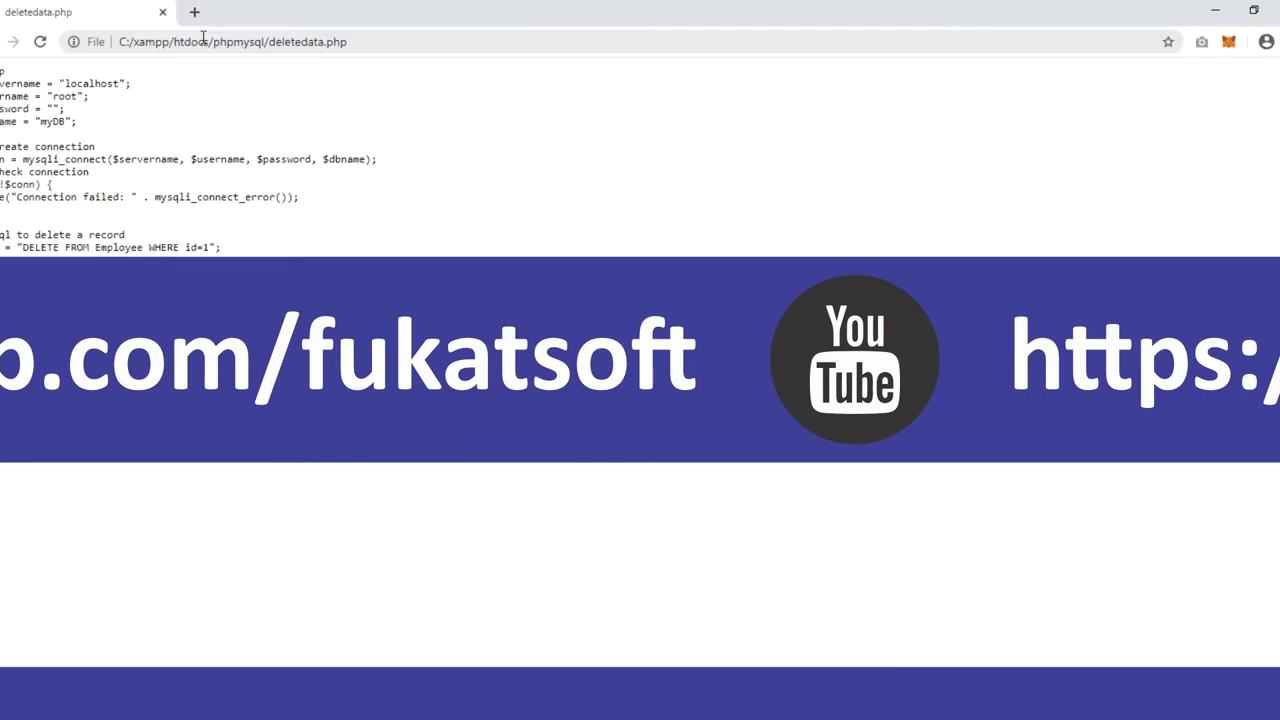
click(233, 41)
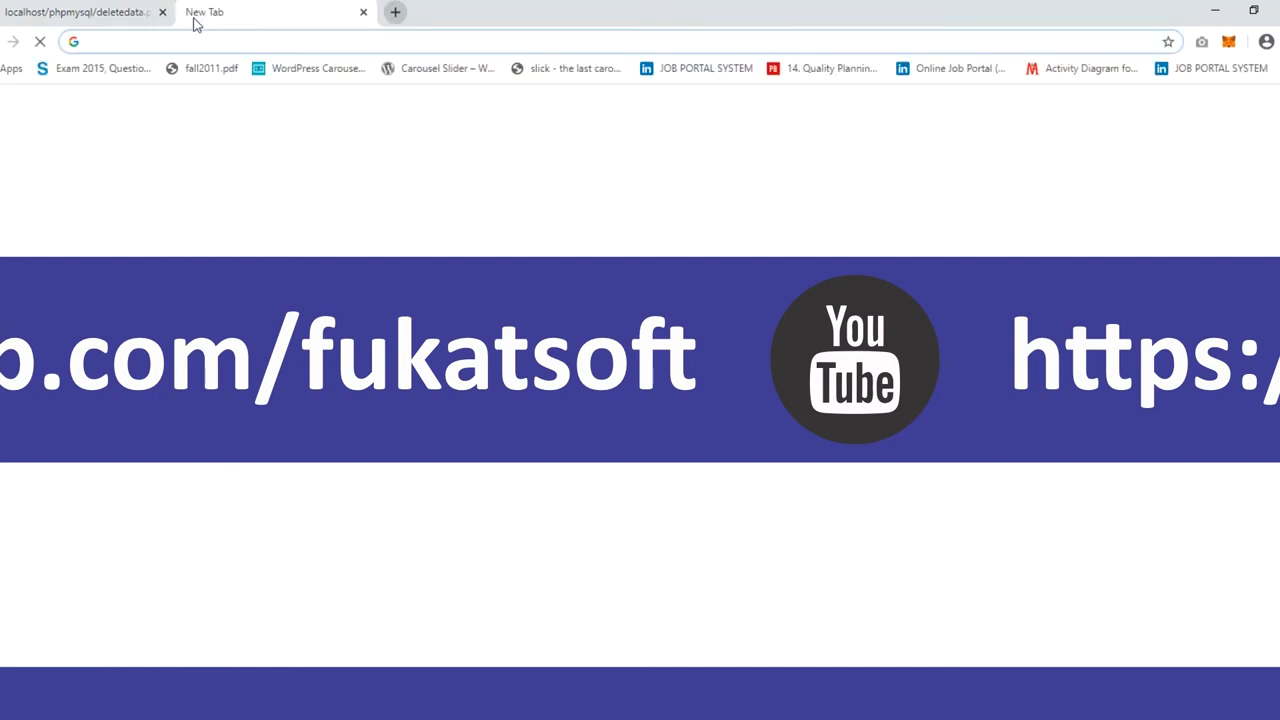
Load localhost/phpmyadmin in the new tab to reach the phpMyAdmin dashboard
text(php)
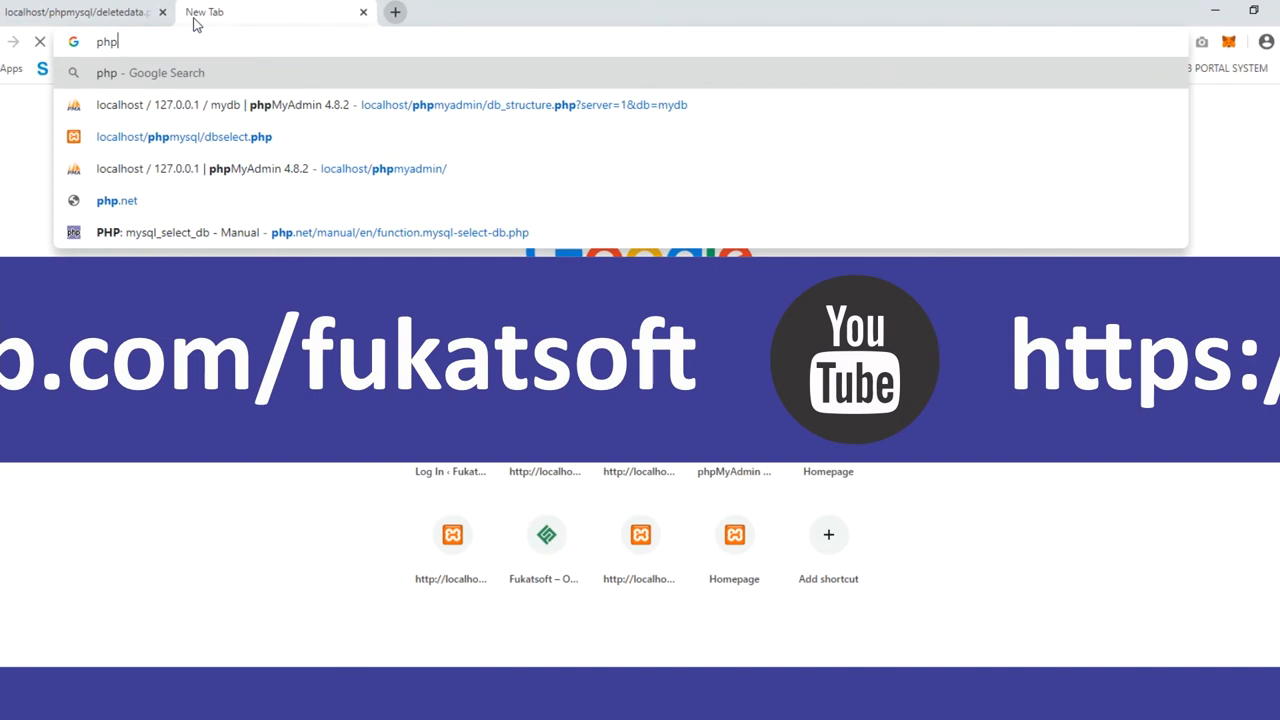
key(Ctrl+a)
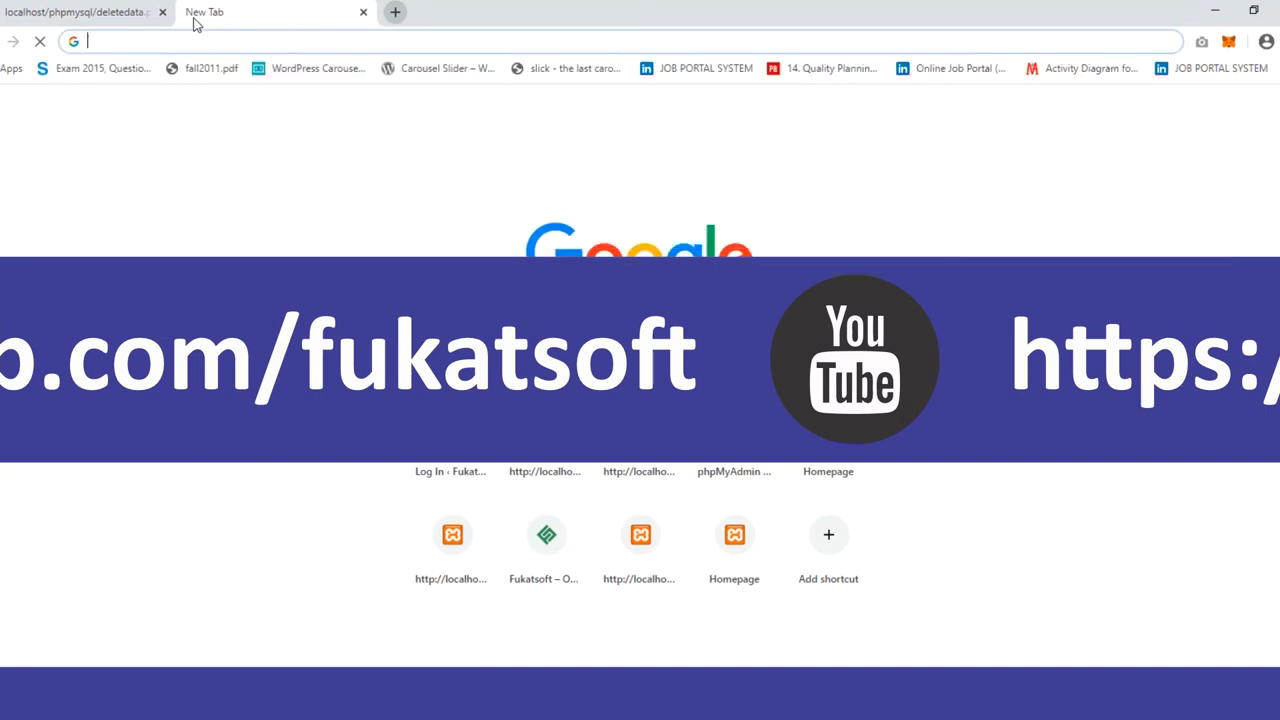
text(localhost/phpmyadmin)
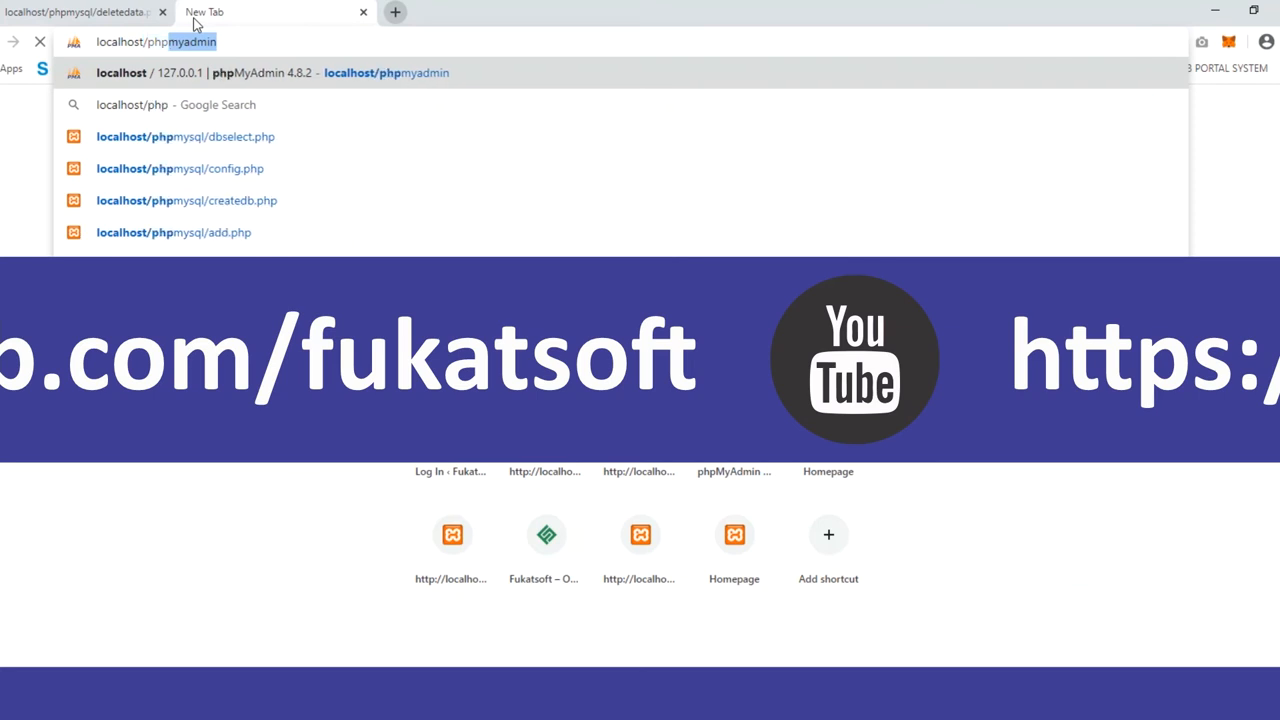
key(Return)
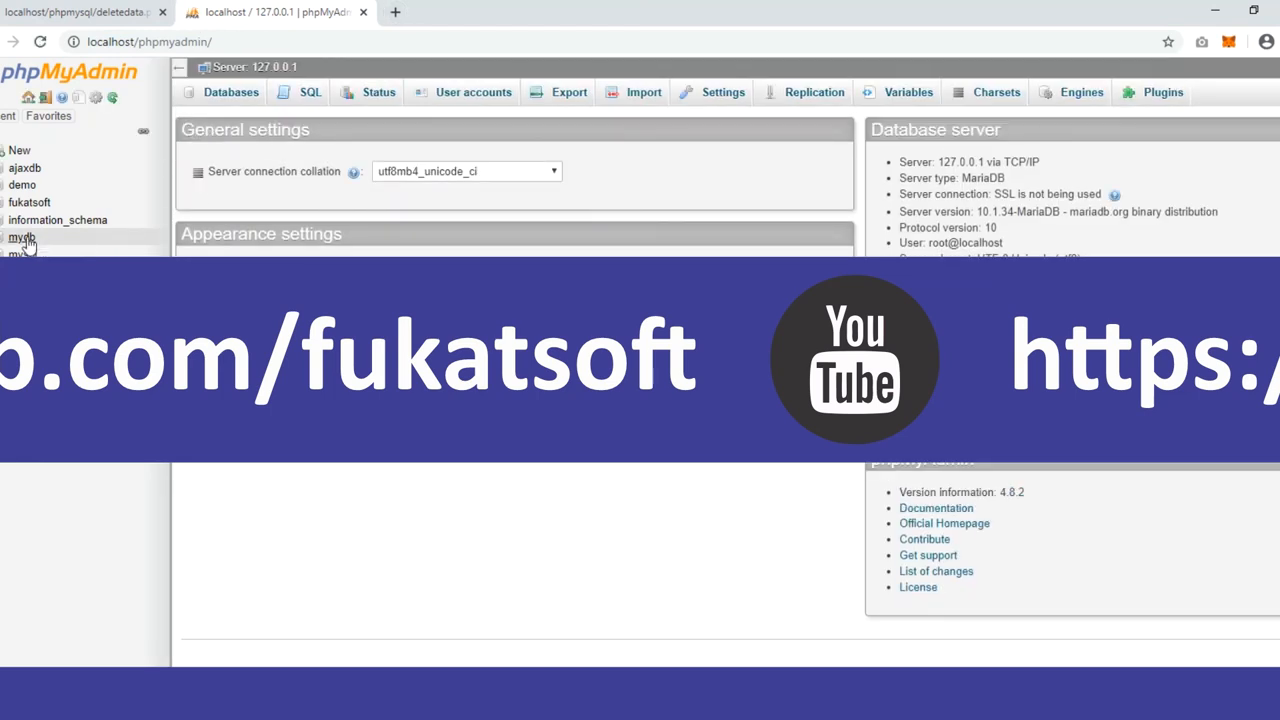
Select the mydb database in the phpMyAdmin navigation tree
click(21, 237)
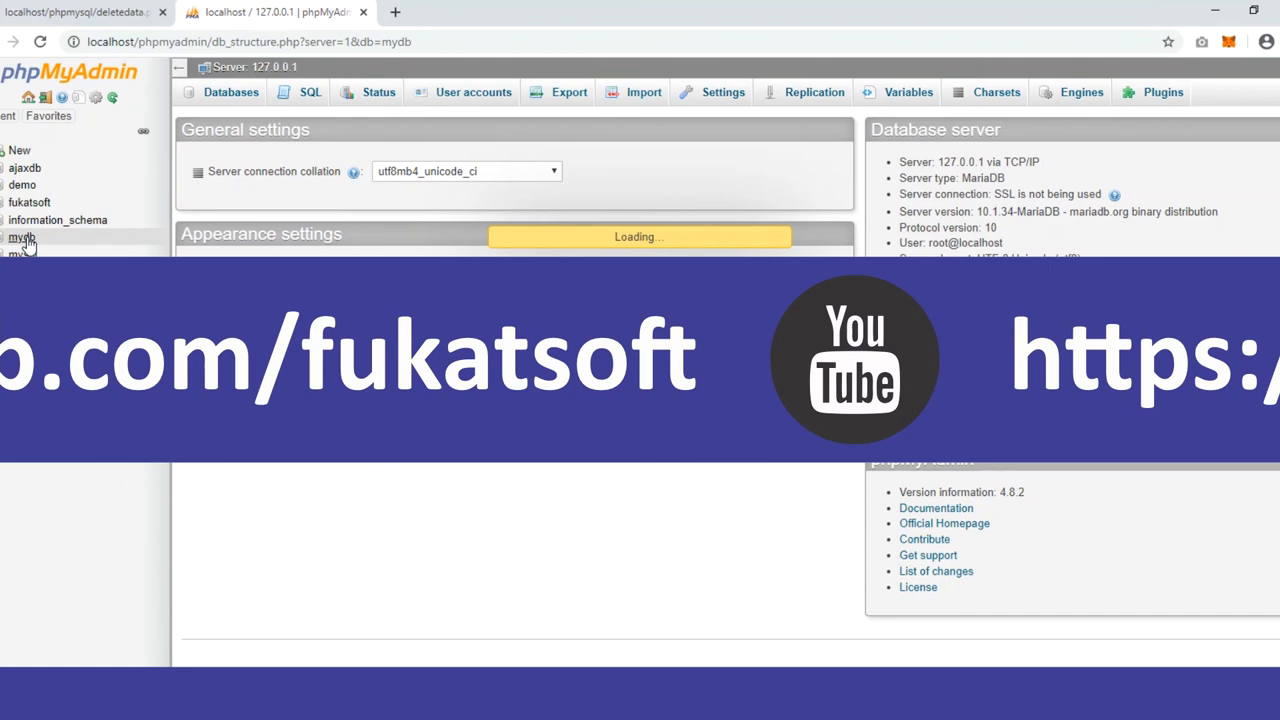
mouse_move(265, 113)
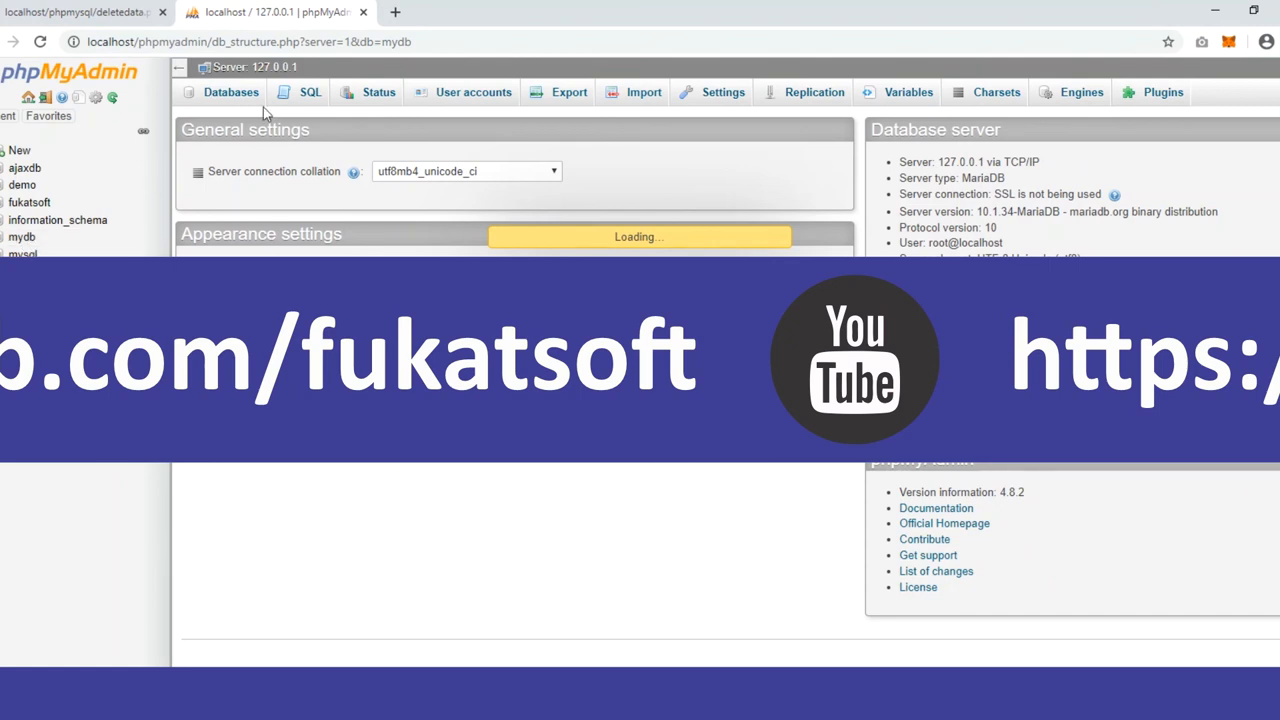
mouse_move(203, 174)
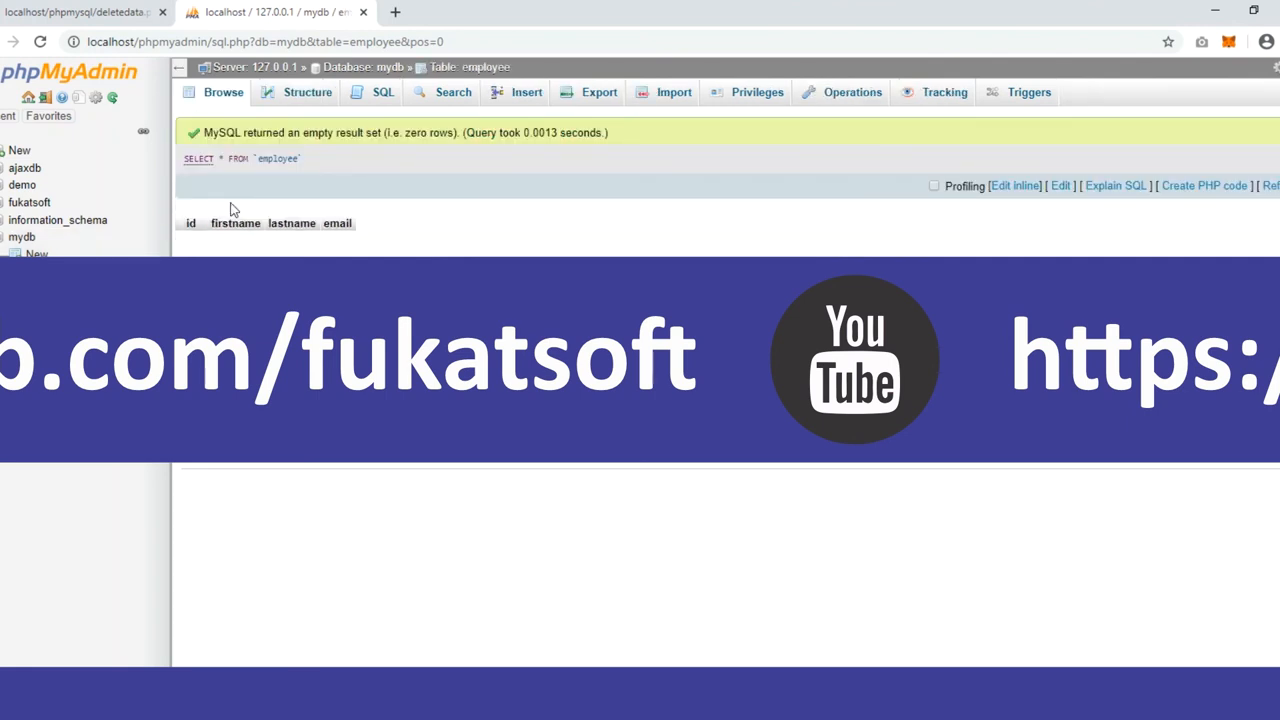
mouse_move(210, 250)
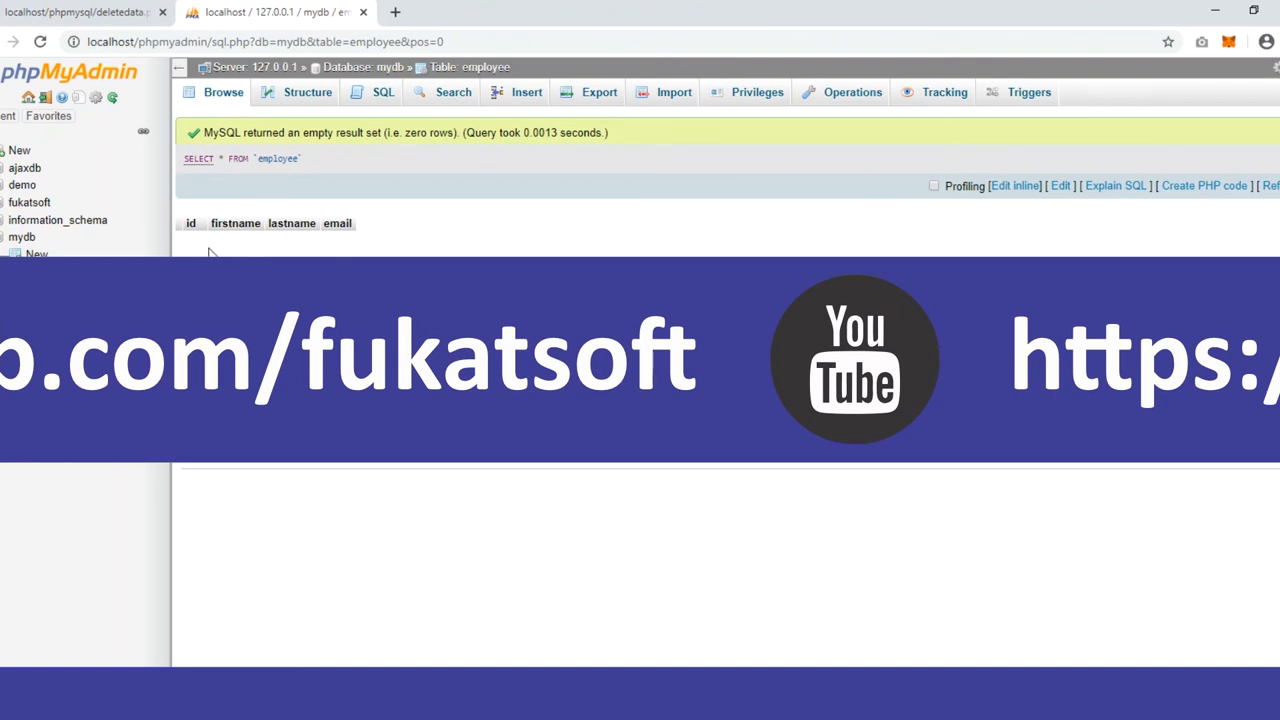
mouse_move(338, 240)
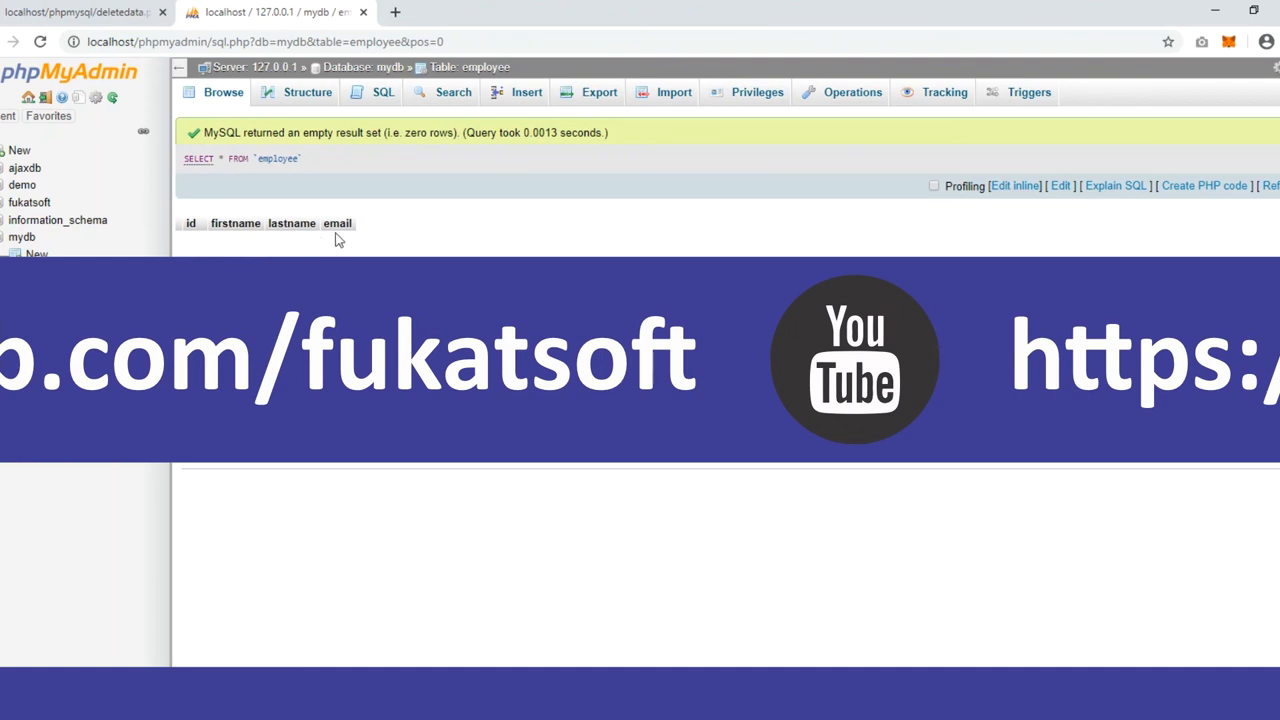